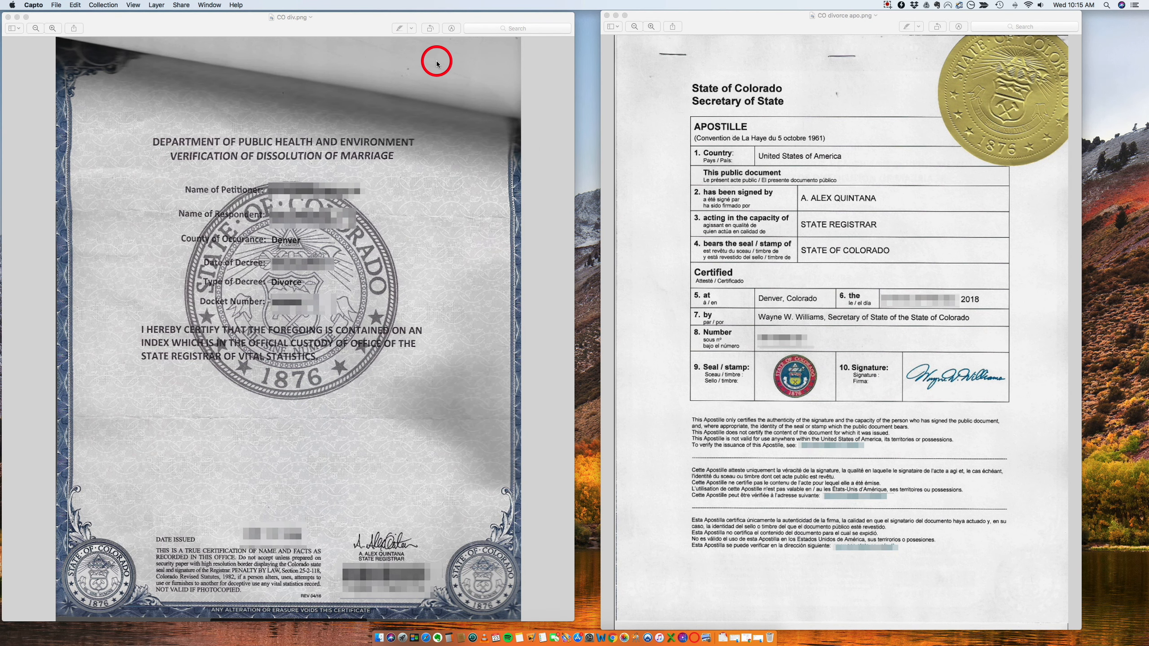
pyautogui.moveTo(474, 184)
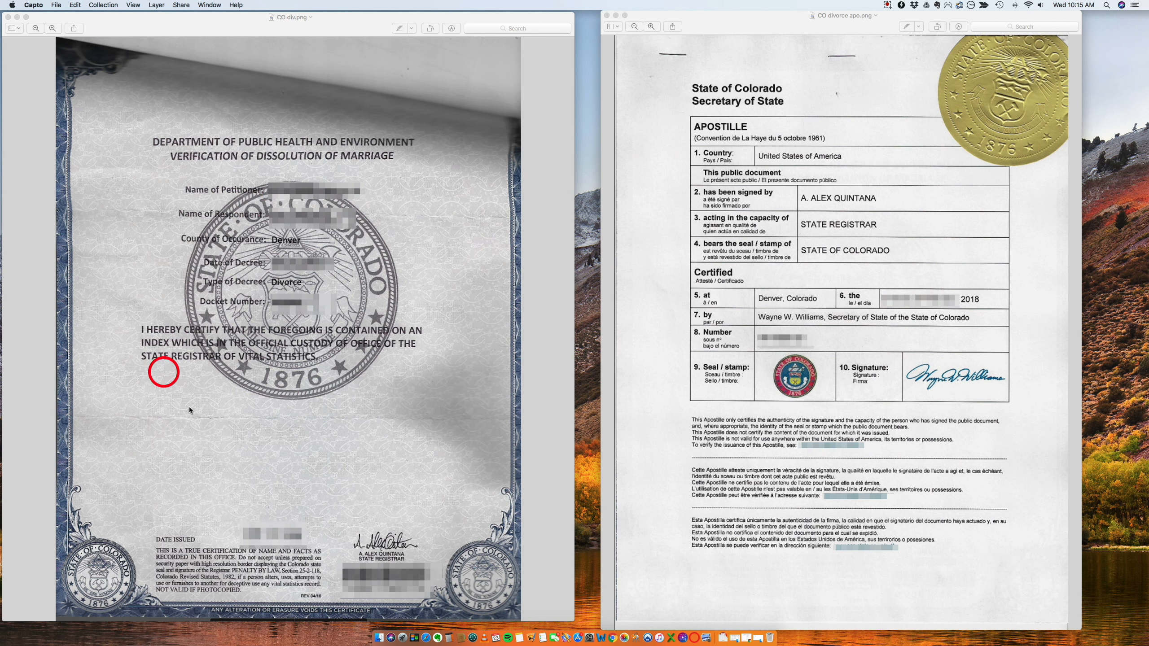
# Step: Adjust the certificate's zoom, stepping out once so its heading and fields fit legibly
pyautogui.moveTo(163, 372); pyautogui.dragTo(193, 160)
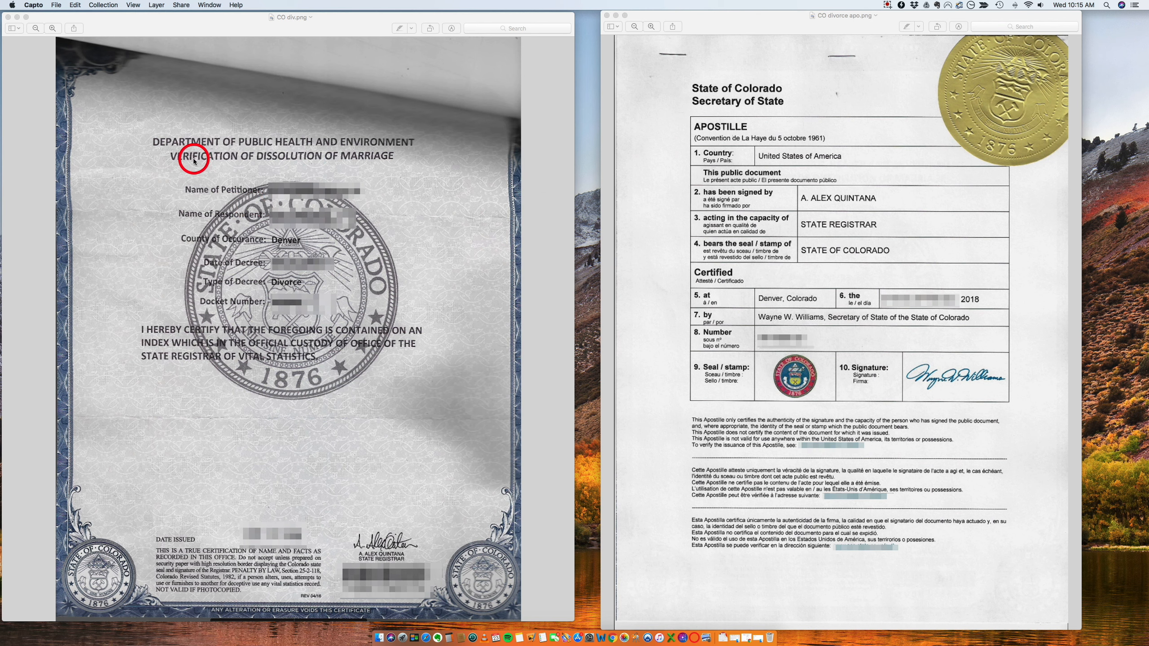
pyautogui.moveTo(368, 156)
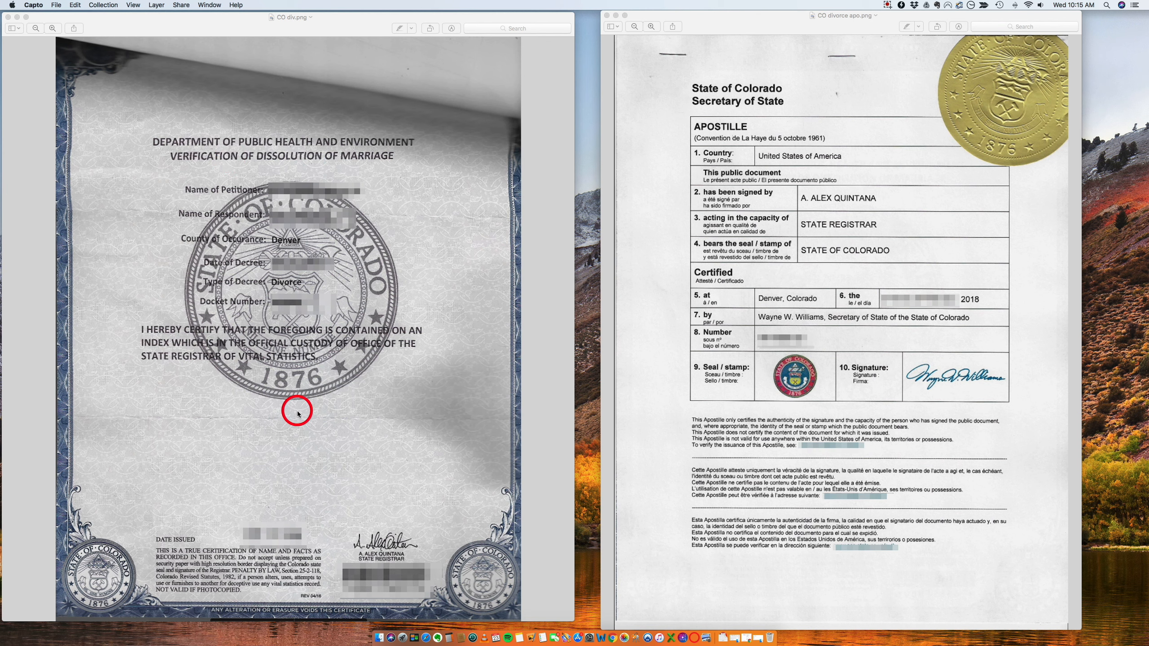
pyautogui.moveTo(330, 293)
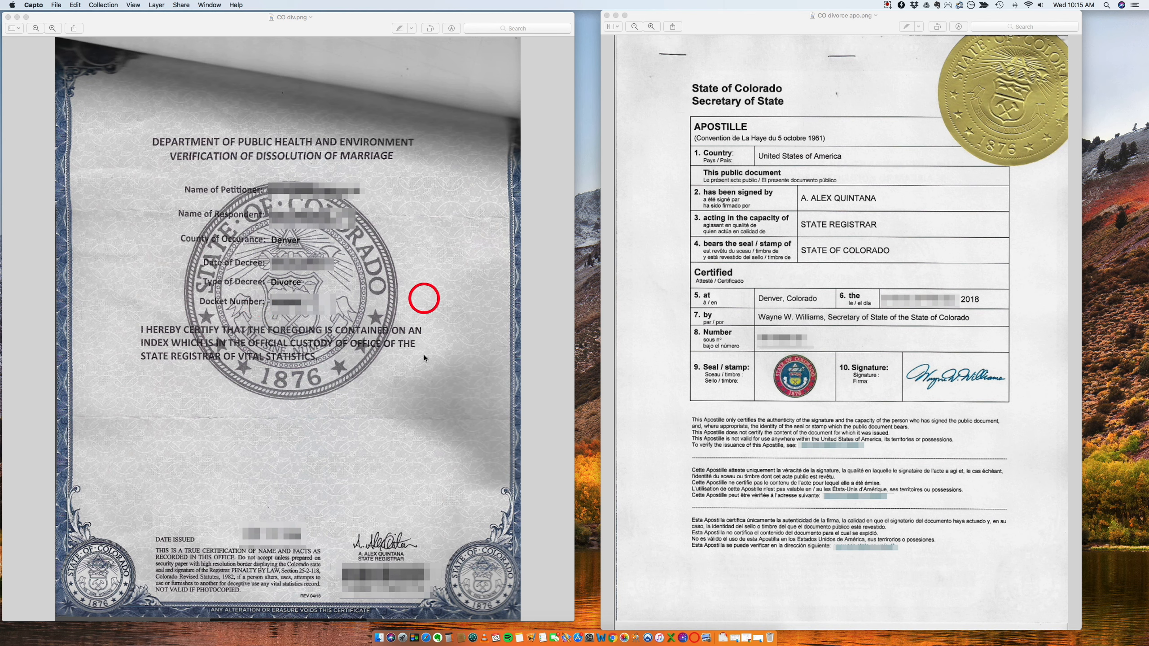
pyautogui.moveTo(322, 490)
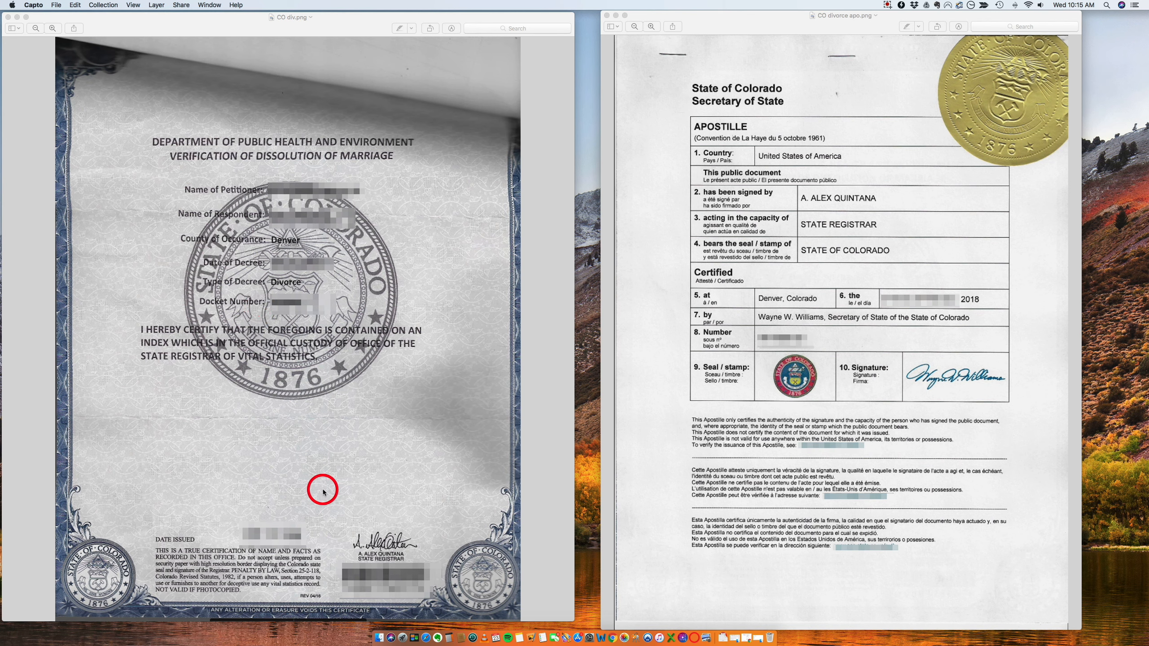
pyautogui.moveTo(386, 546)
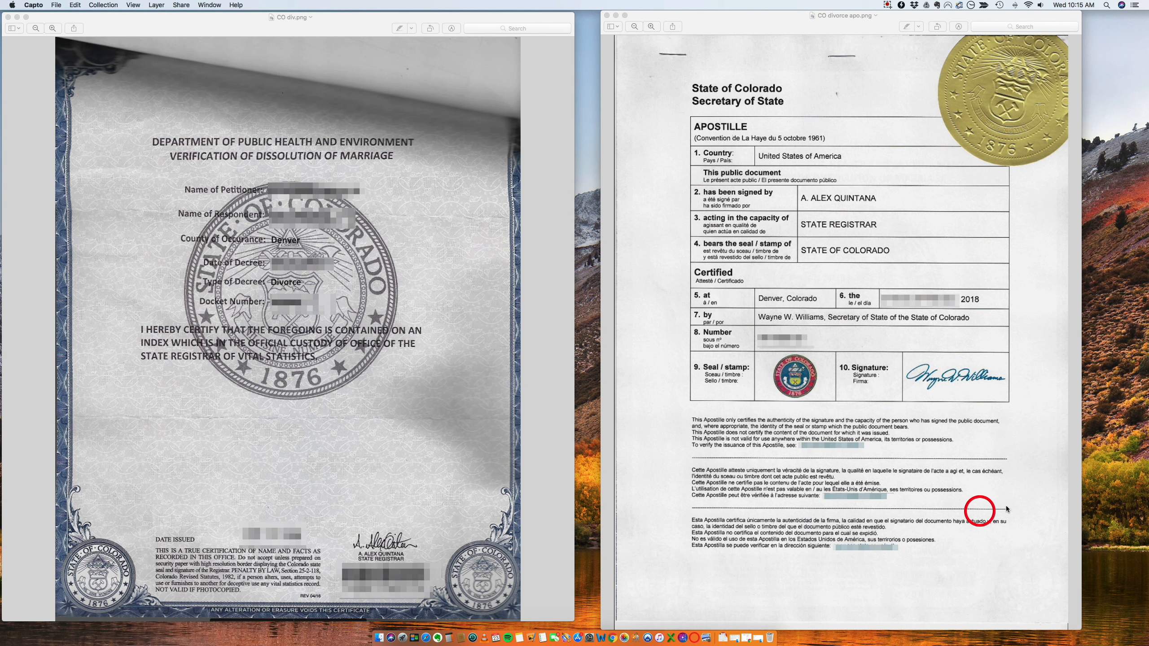
pyautogui.moveTo(979, 511); pyautogui.dragTo(955, 381)
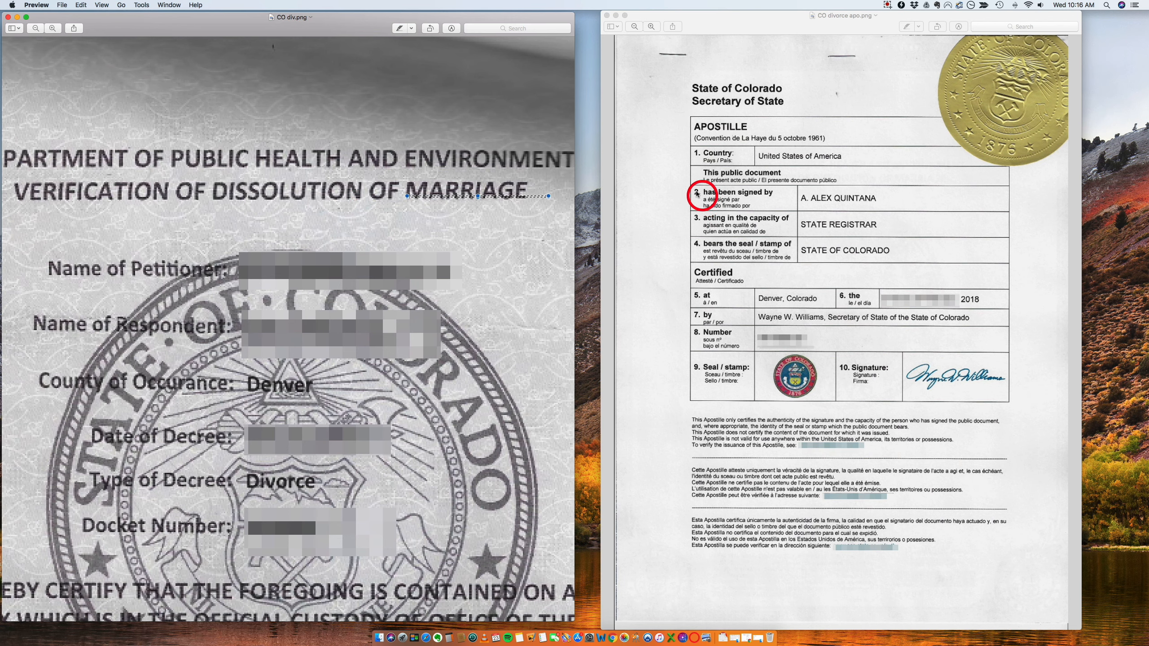
pyautogui.click(34, 28)
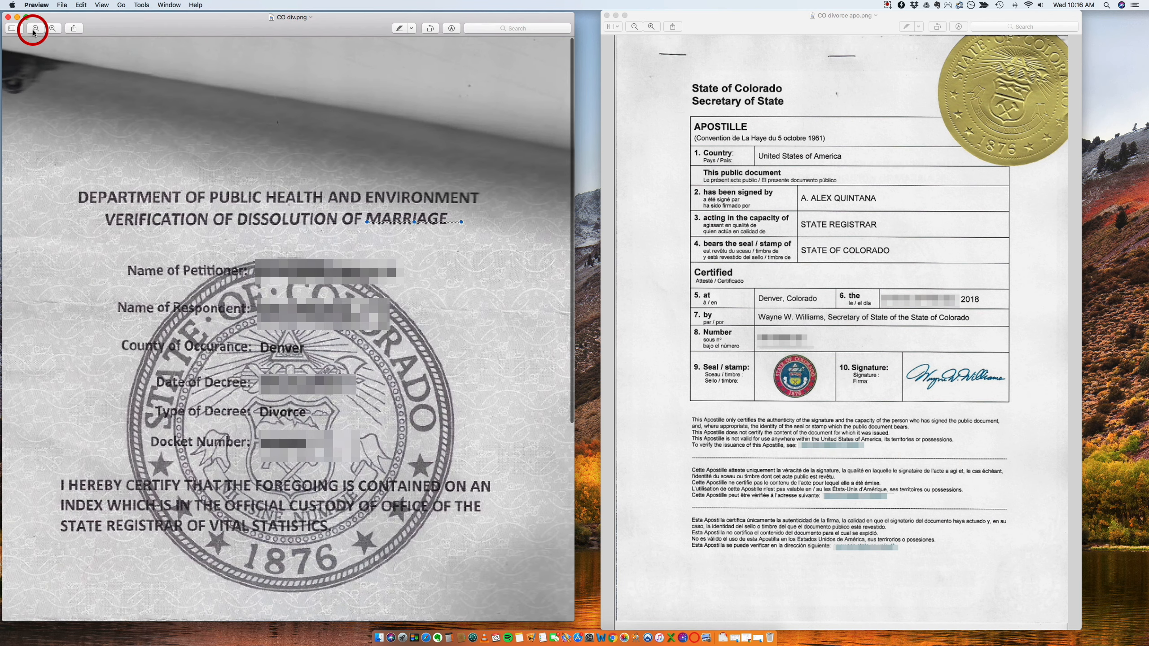